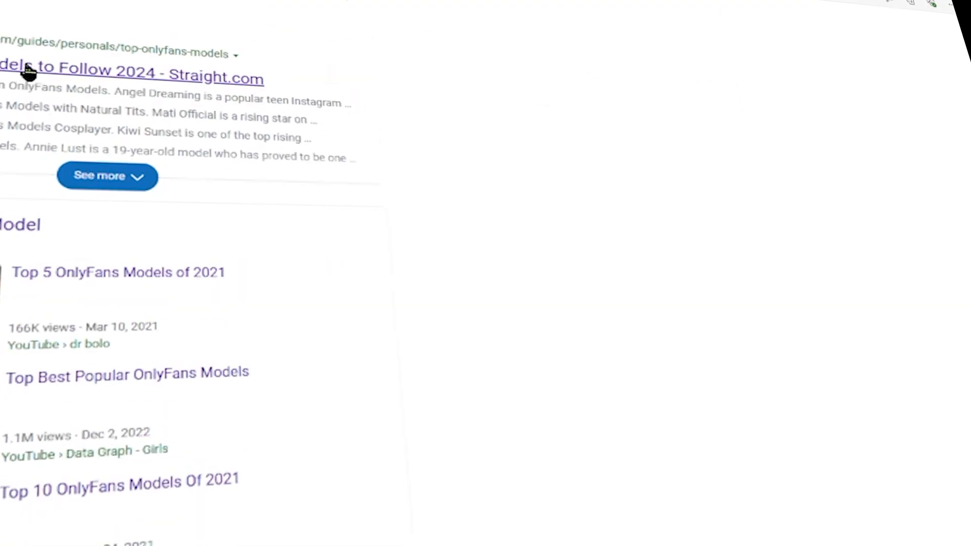
# Scroll the 'onlyfan model' results and bring up the Images results with SafeSearch on Filter.
pyautogui.scroll(-3)
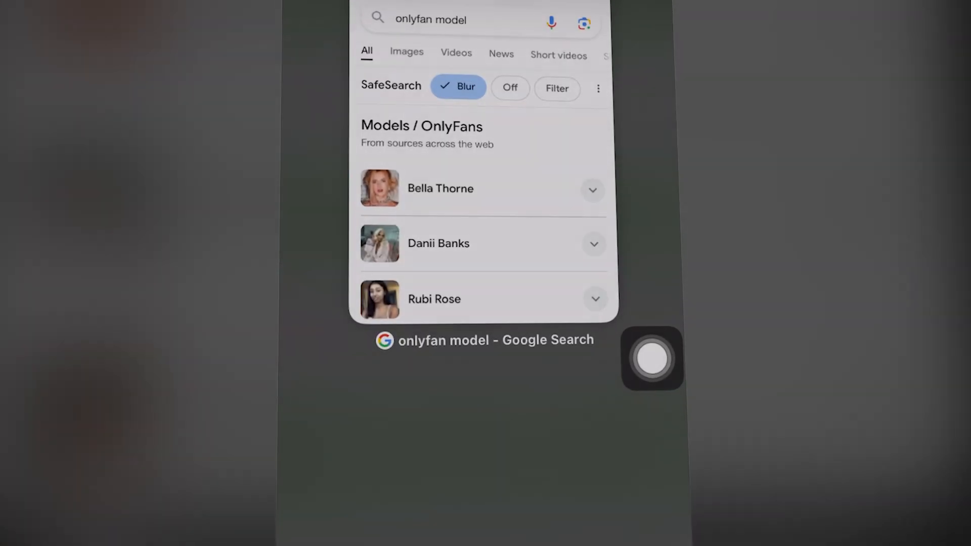
pyautogui.scroll(-3)
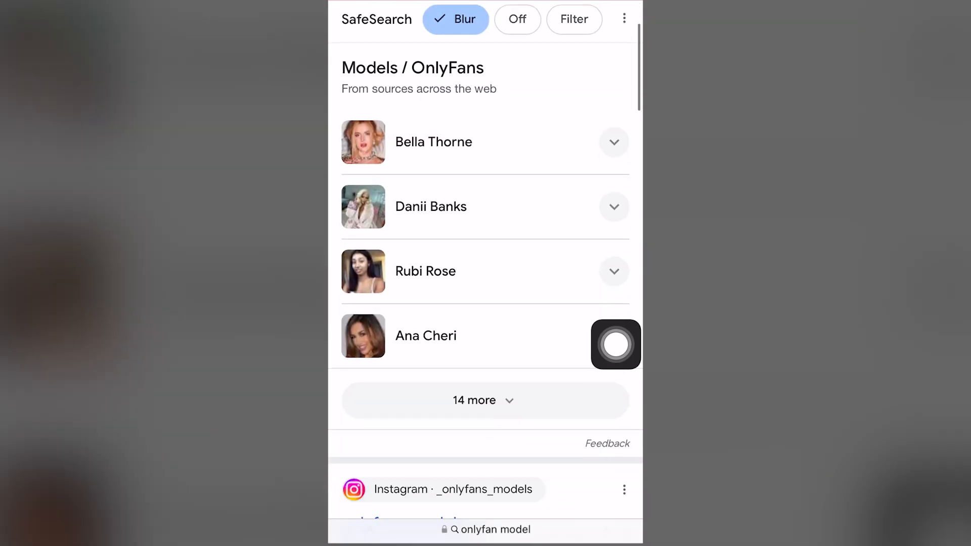
pyautogui.scroll(-3)
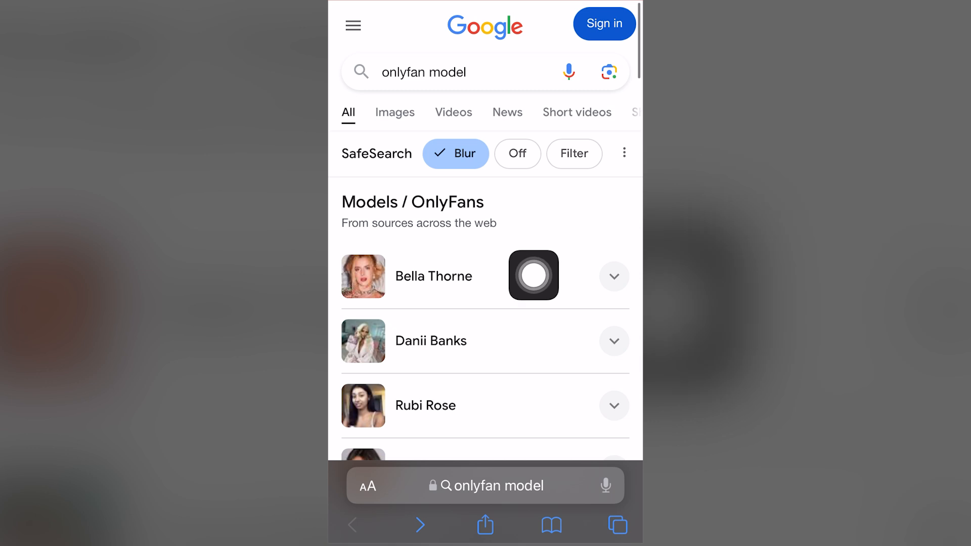
pyautogui.moveTo(533, 275); pyautogui.dragTo(410, 187)
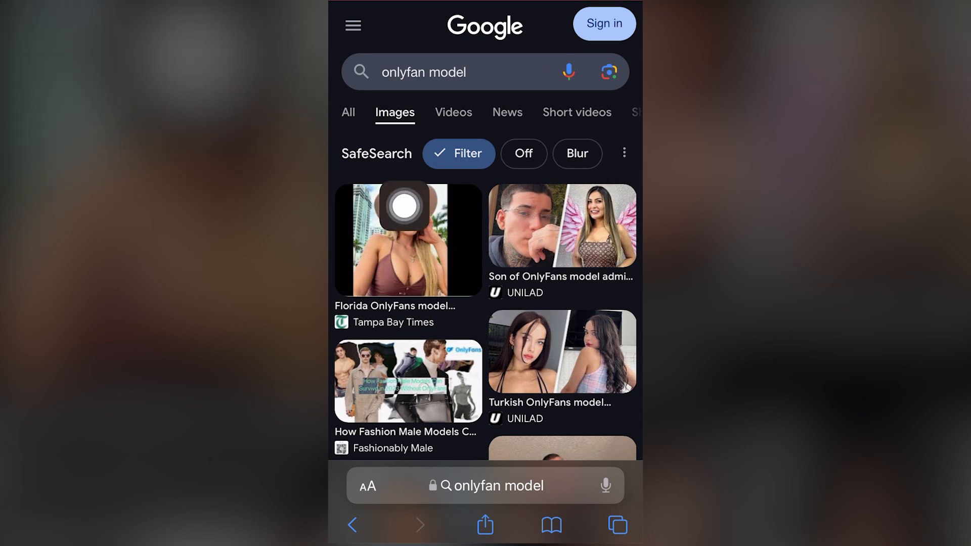
# Return to the All results and set SafeSearch to Blur, then review the listed videos.
pyautogui.click(348, 112)
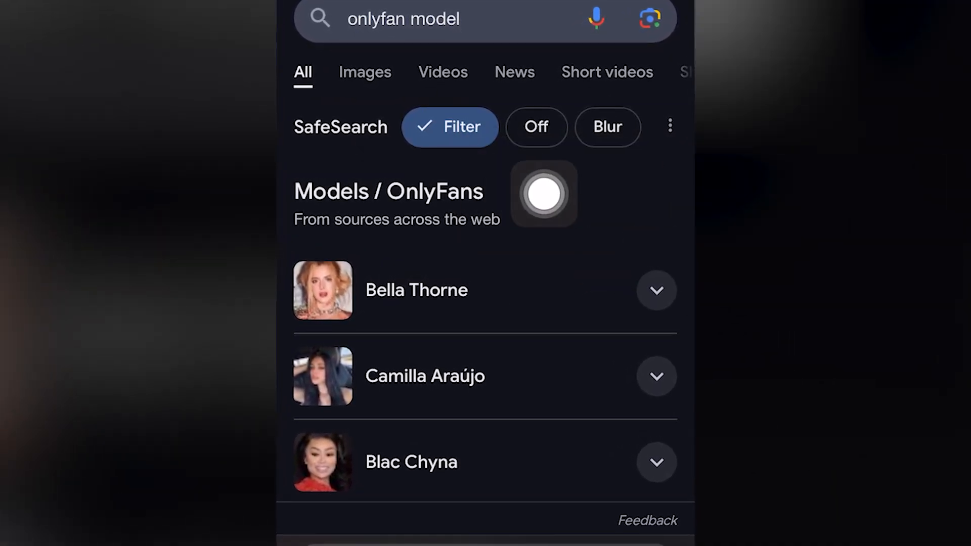
pyautogui.click(608, 126)
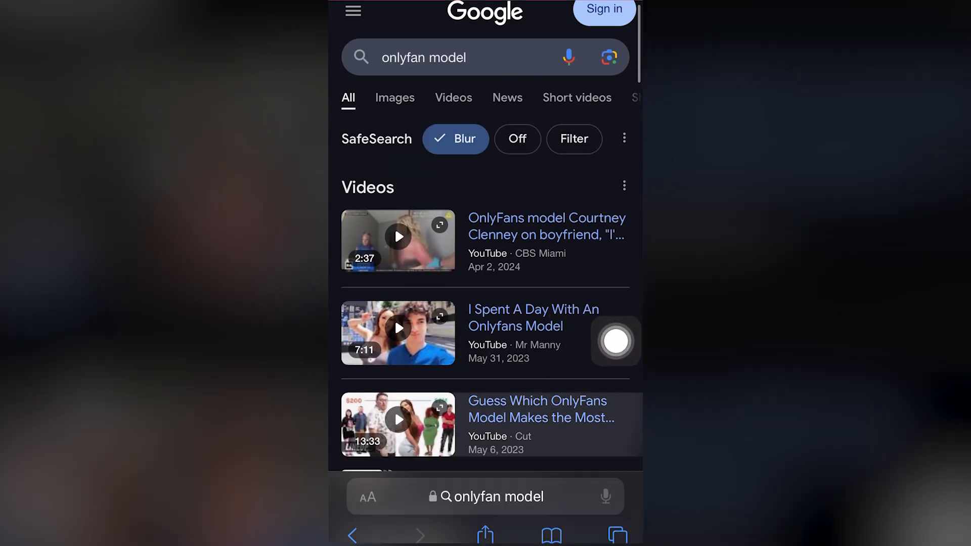
pyautogui.scroll(-3)
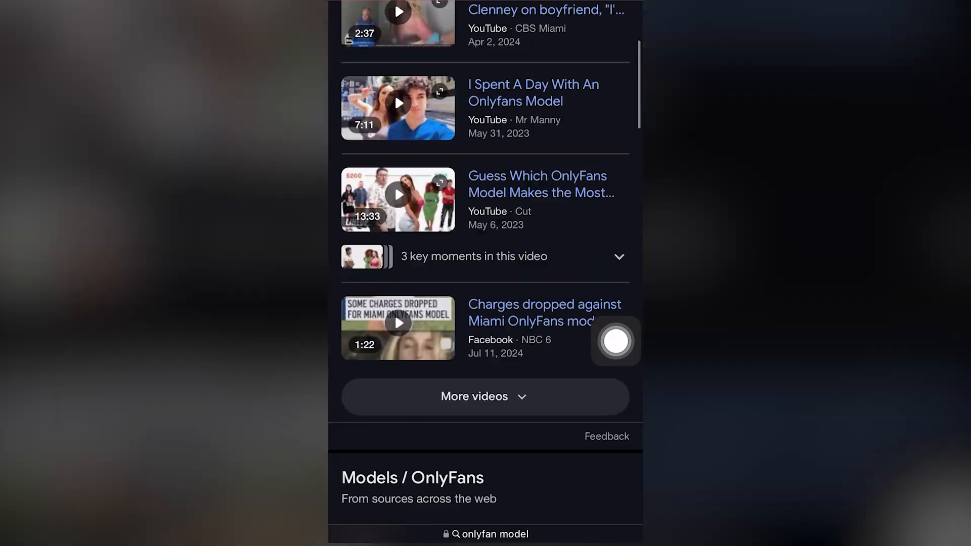
pyautogui.scroll(3)
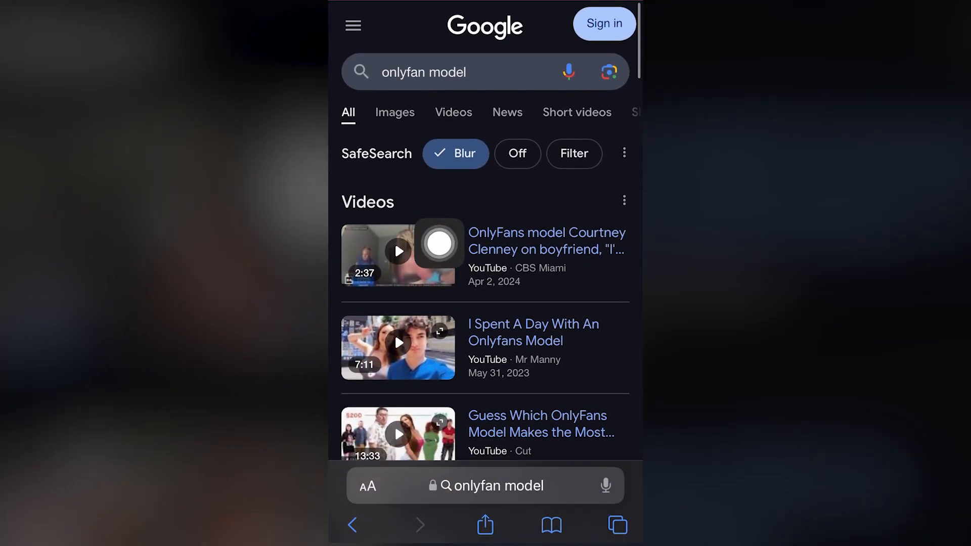
# Set SafeSearch to Off and check the unfiltered Images and Videos results.
pyautogui.click(517, 154)
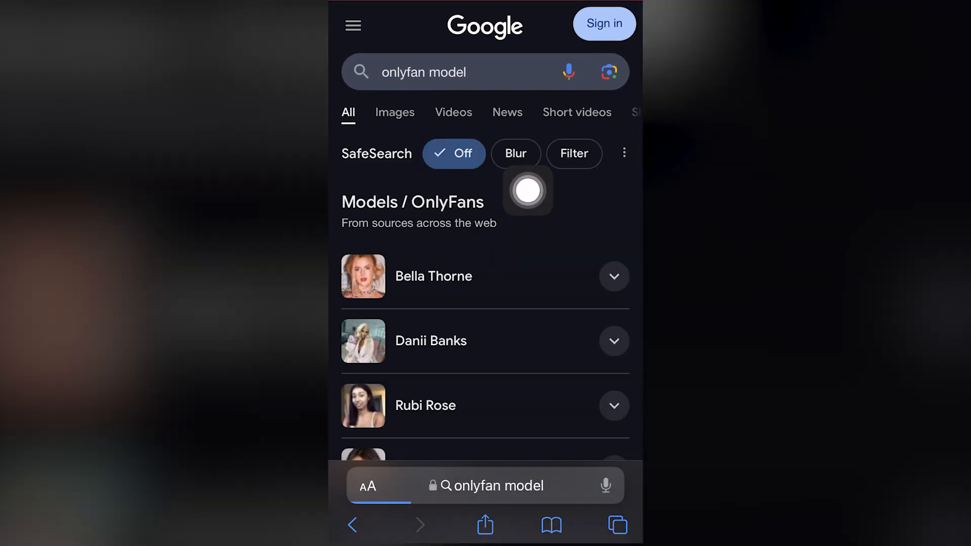
pyautogui.click(395, 112)
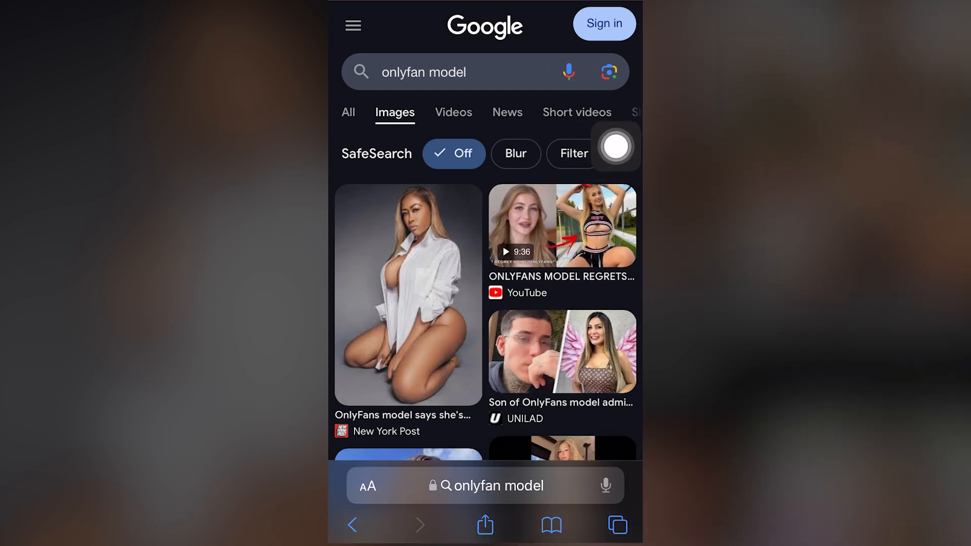
pyautogui.click(453, 112)
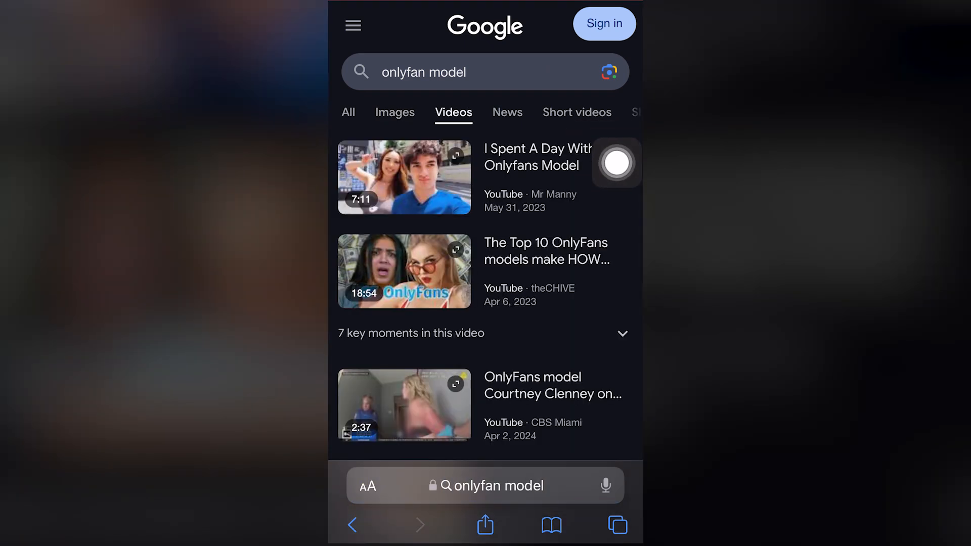
pyautogui.click(576, 112)
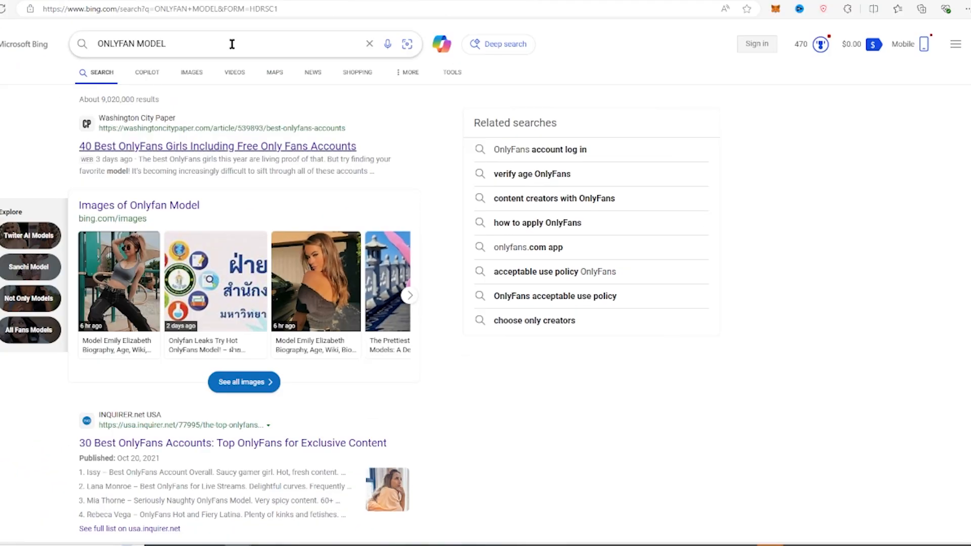
# From Bing's hamburger menu, reach the SafeSearch settings page showing Moderate selected.
pyautogui.scroll(-3)
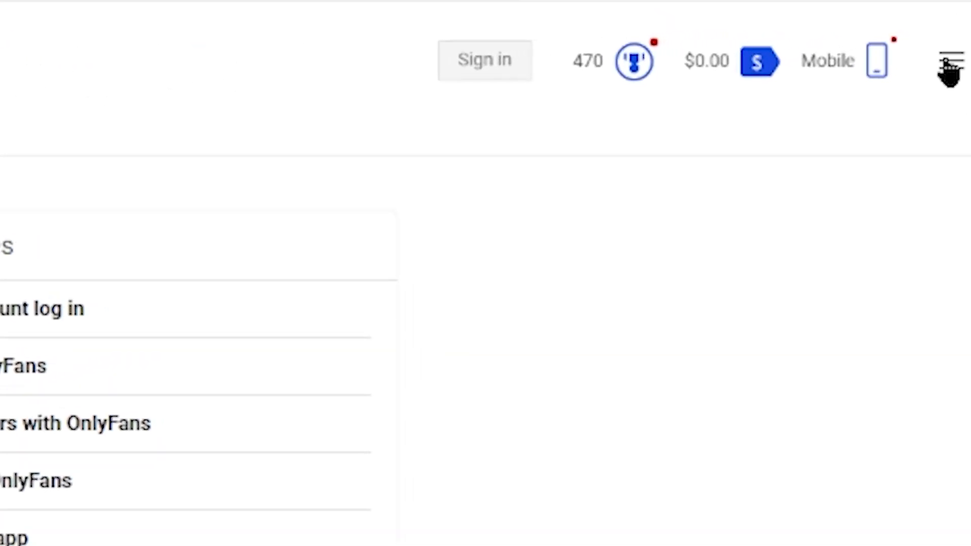
pyautogui.click(950, 59)
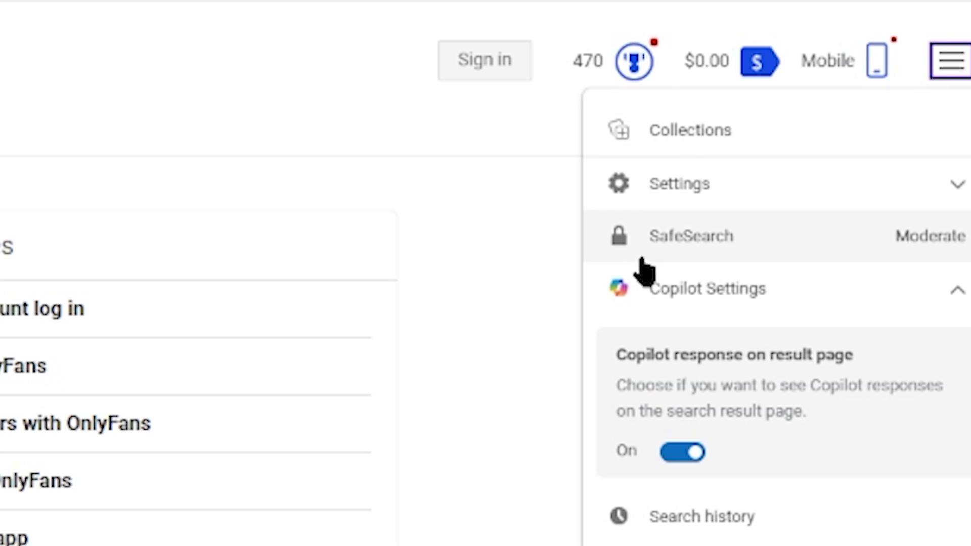
pyautogui.moveTo(895, 253)
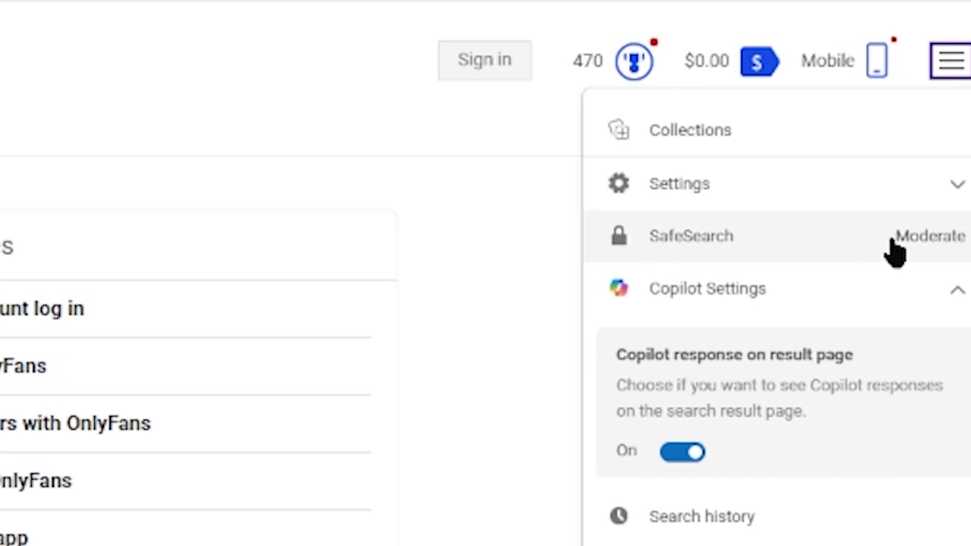
pyautogui.click(691, 236)
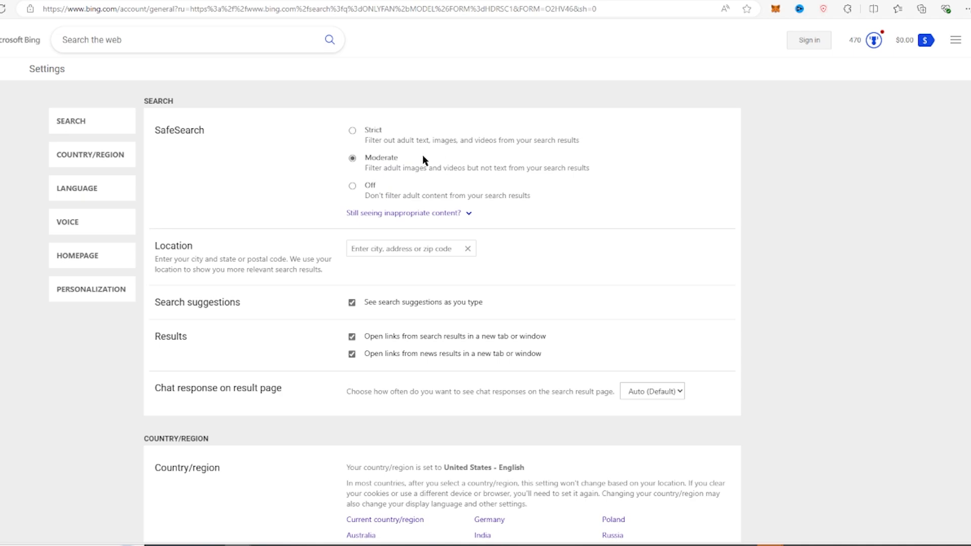
# Try Strict and Moderate, then leave Bing SafeSearch set to Off.
pyautogui.click(352, 131)
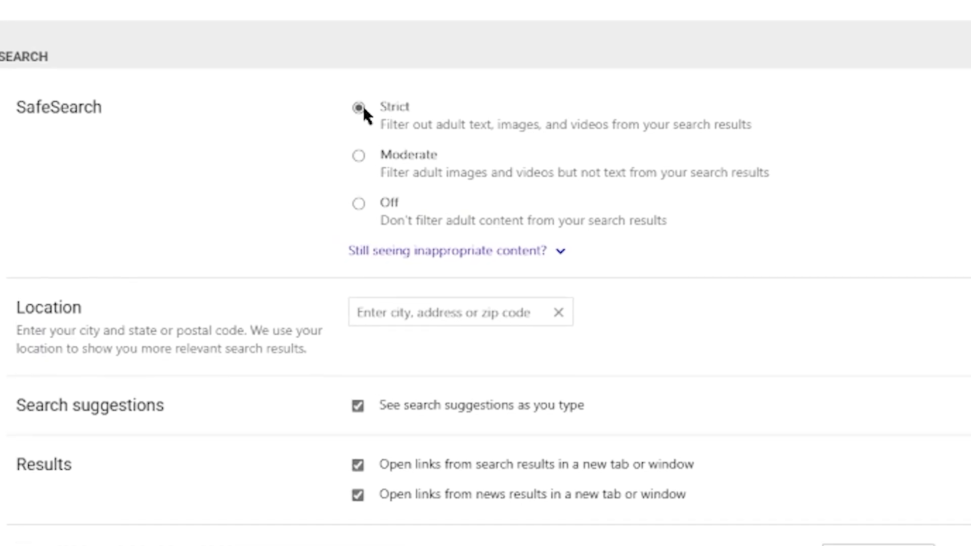
pyautogui.click(358, 155)
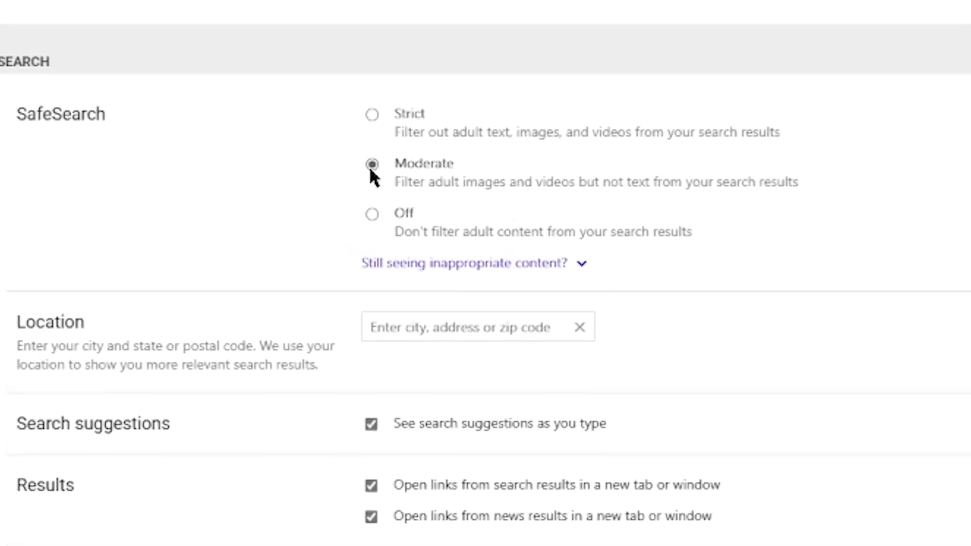
pyautogui.click(372, 213)
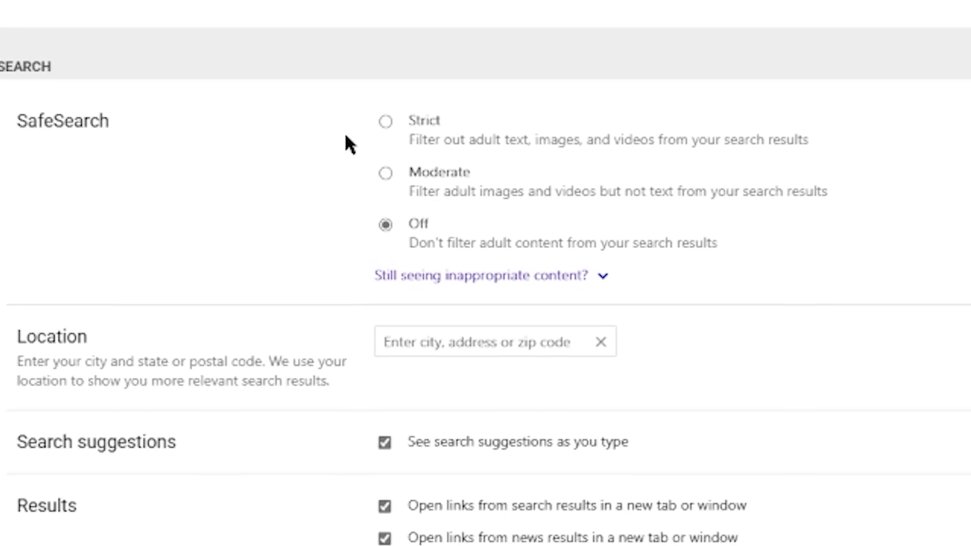